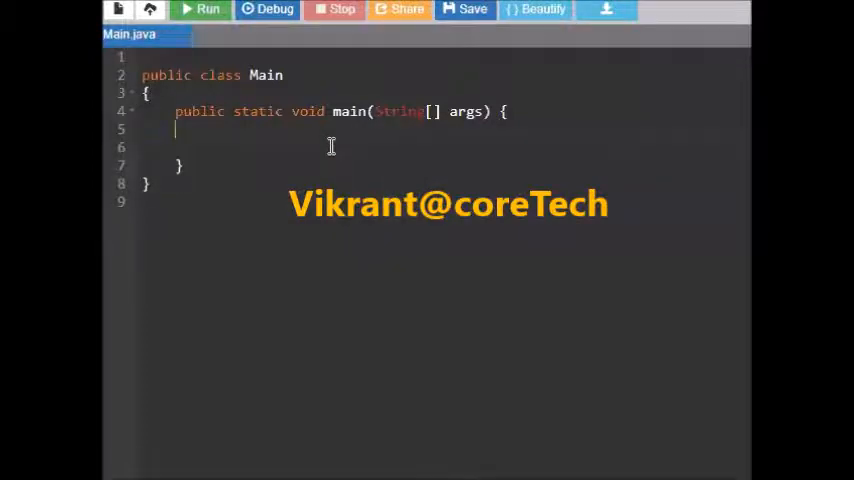
# - Declare int a=10; and String b="101"; inside main
pyautogui.write('int a')
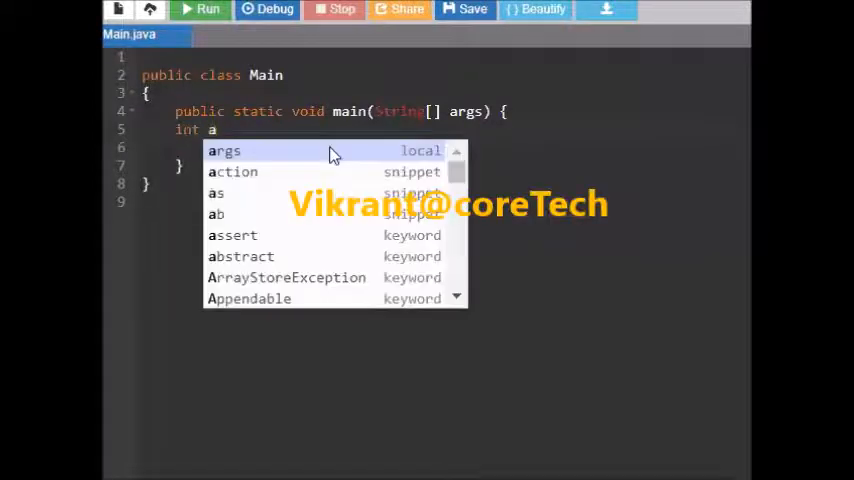
pyautogui.write('=10;')
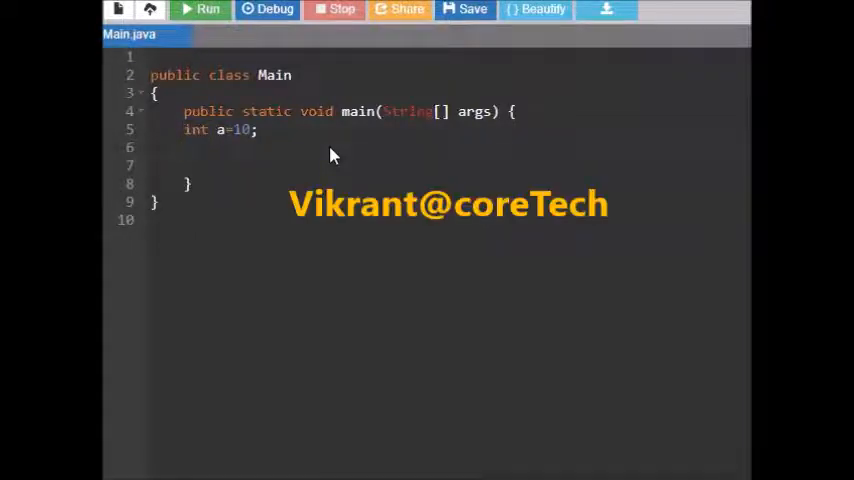
pyautogui.write('St')
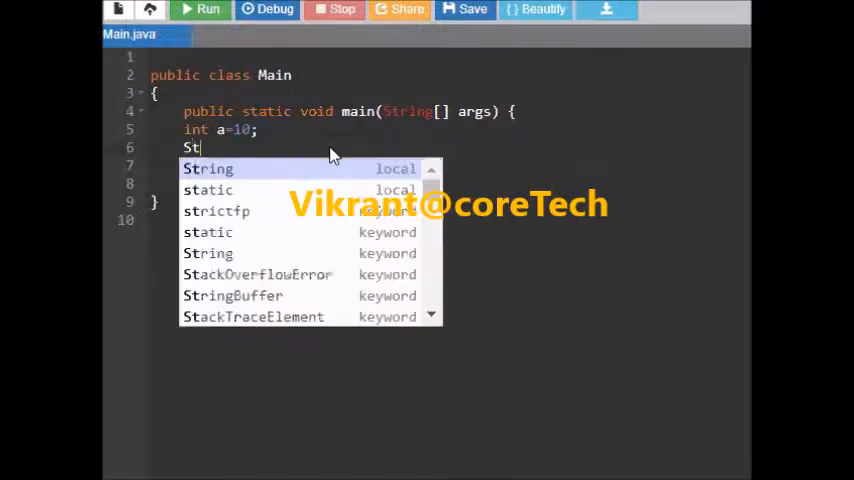
pyautogui.write('ring b')
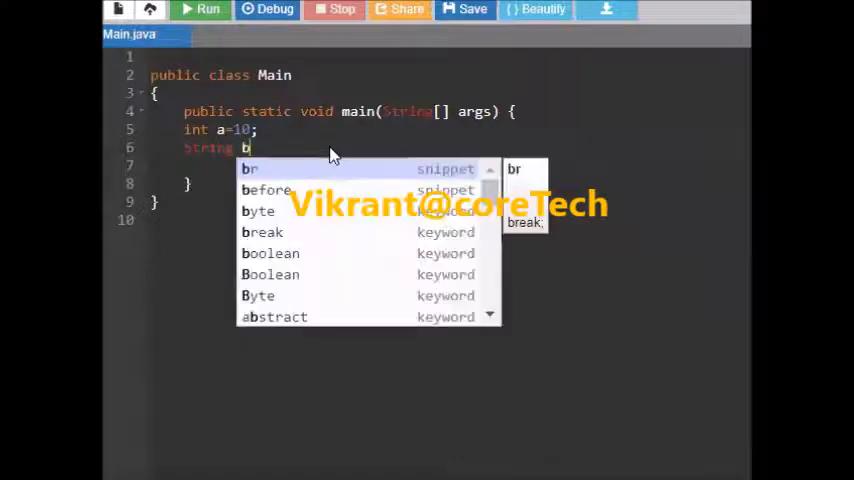
pyautogui.write('="10"')
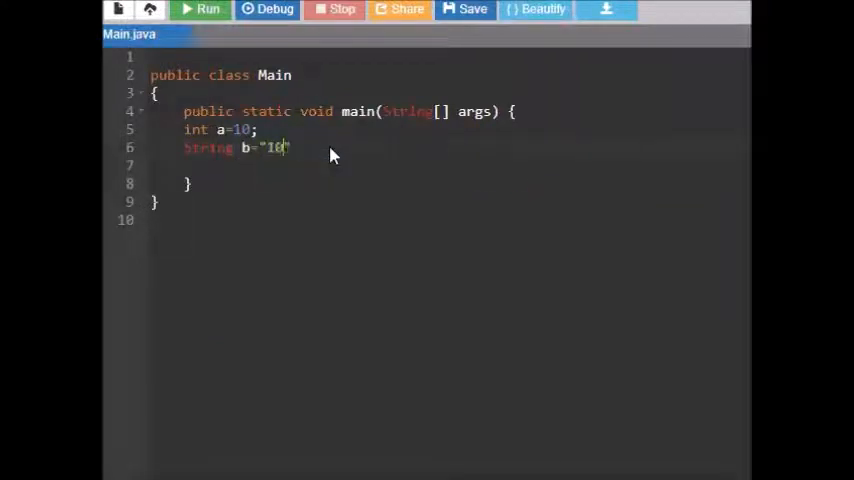
pyautogui.write('1";')
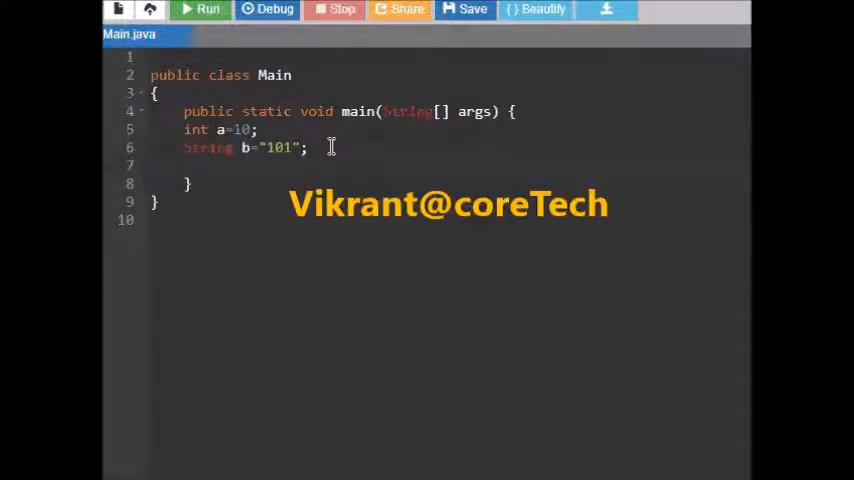
# - Declare int c=Integer.parseInt(b); using the Integer autocomplete, and begin the print line
pyautogui.write('int c=')
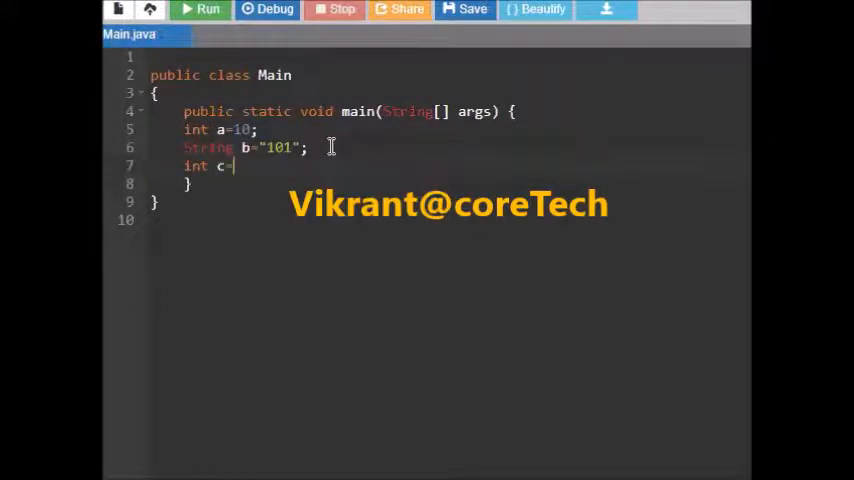
pyautogui.write('Integer')
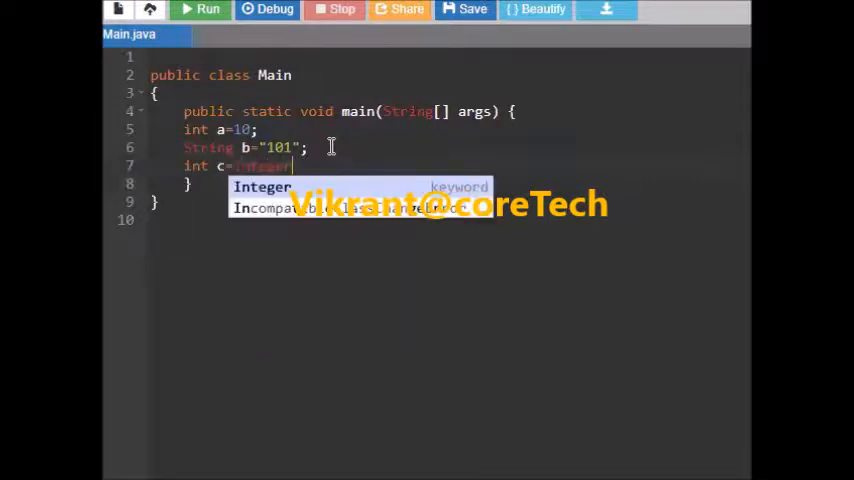
pyautogui.click(262, 188)
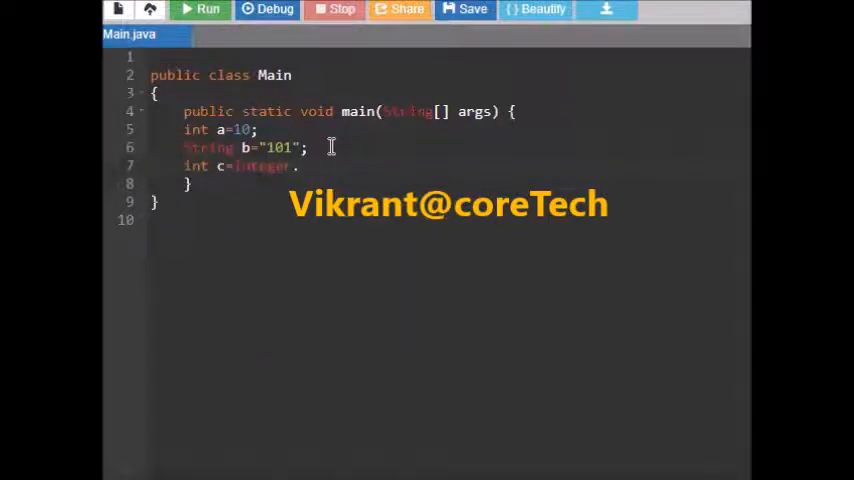
pyautogui.write('parseInt(')
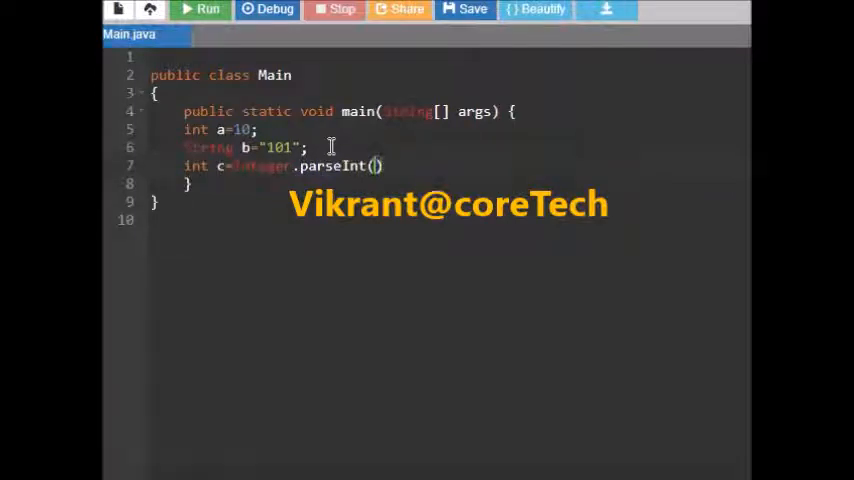
pyautogui.write('b);')
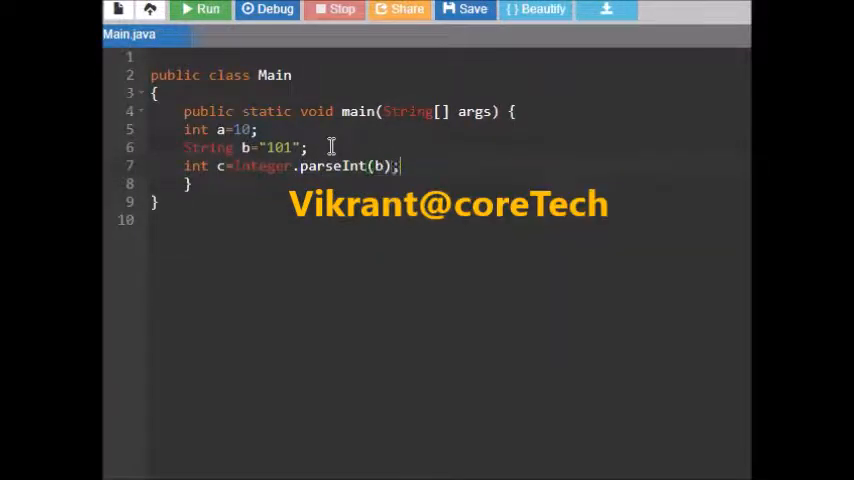
pyautogui.write('pr')
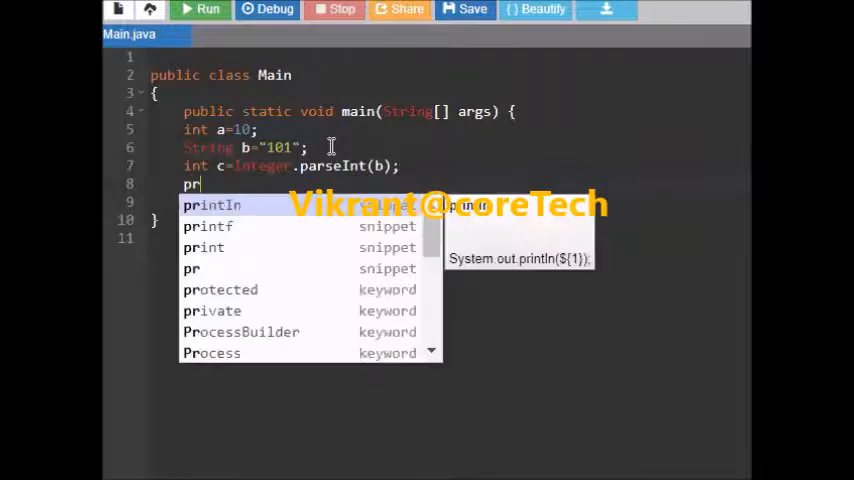
# - Complete System.out.println(" "+a+" "+b); and run to get 10 101
pyautogui.click(212, 204)
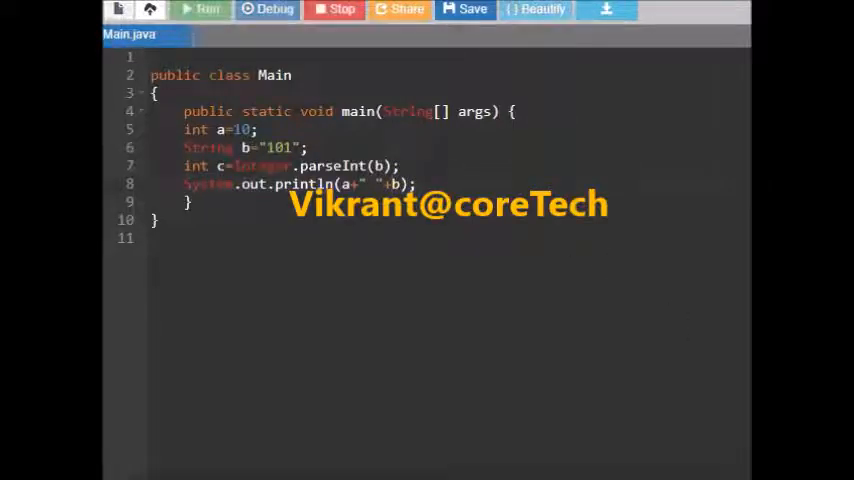
pyautogui.click(202, 8)
pyautogui.write('" "+')
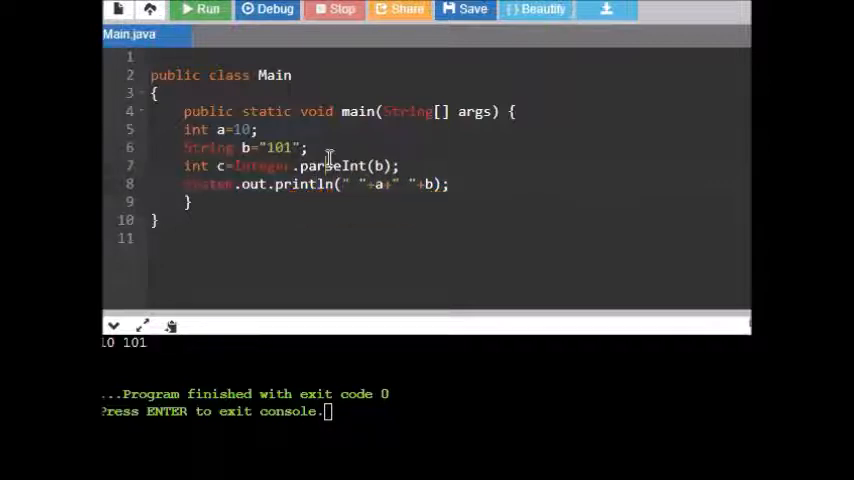
pyautogui.click(202, 8)
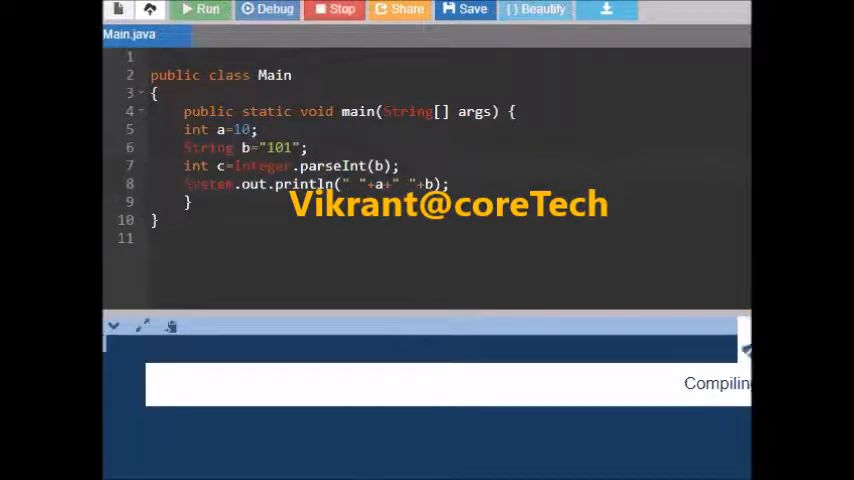
pyautogui.click(200, 8)
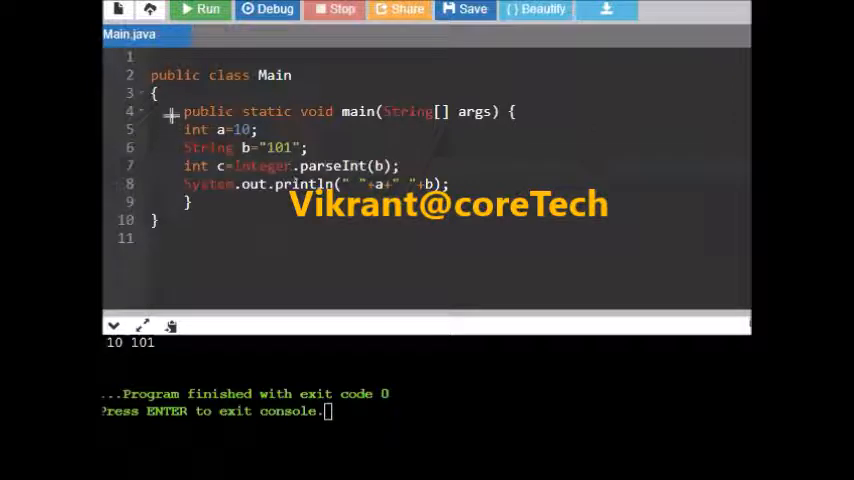
pyautogui.doubleClick(196, 130)
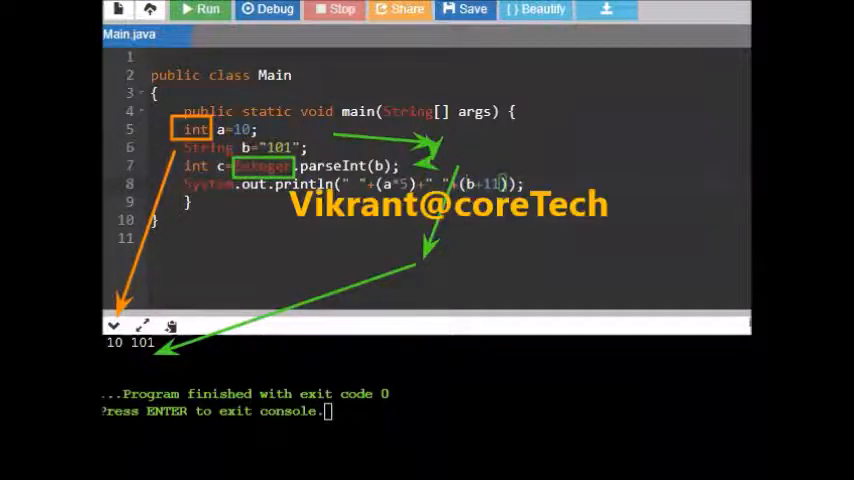
# - Run the program with println printing (a*5) and (b+11)
pyautogui.click(204, 8)
pyautogui.write('+" ')
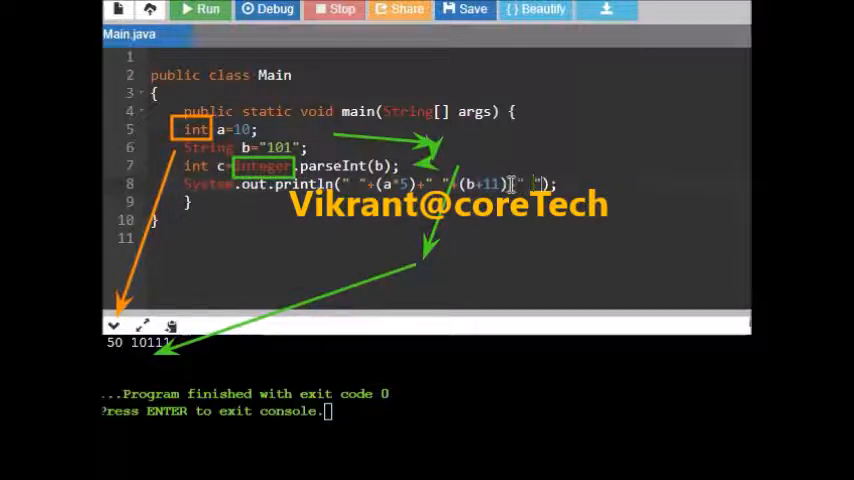
# - Append +" "+c to the println arguments after (b+11)
pyautogui.write('c')
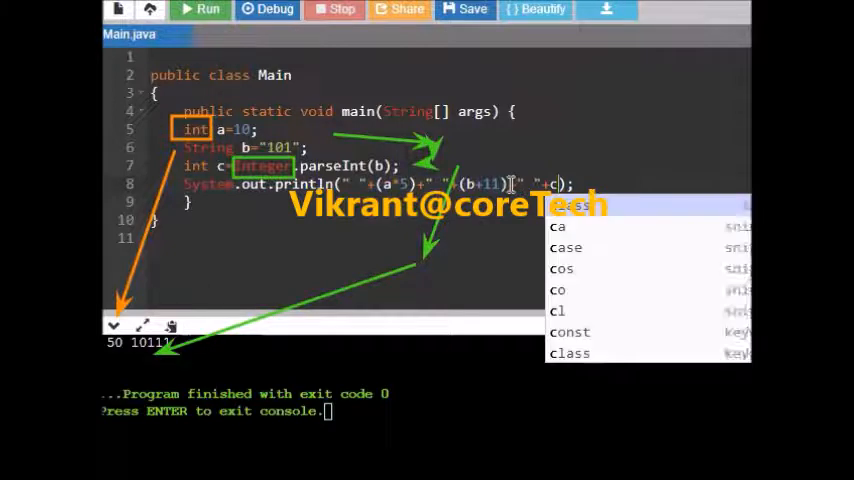
pyautogui.write('+11)')
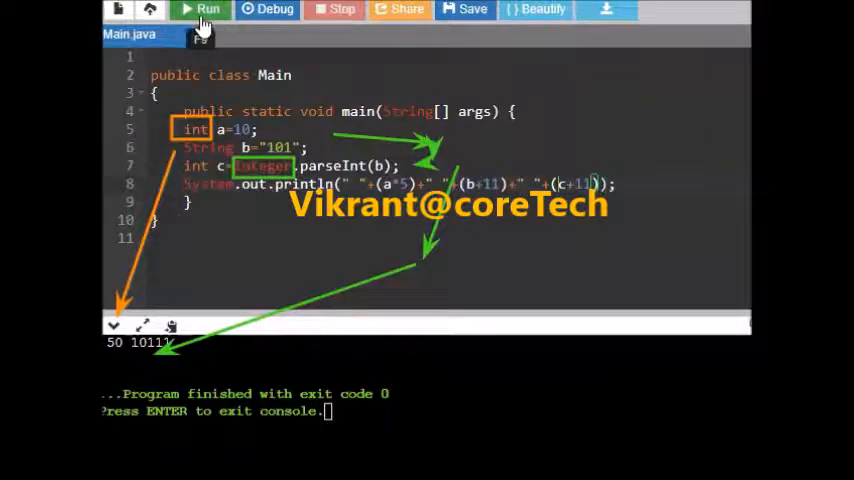
pyautogui.click(200, 8)
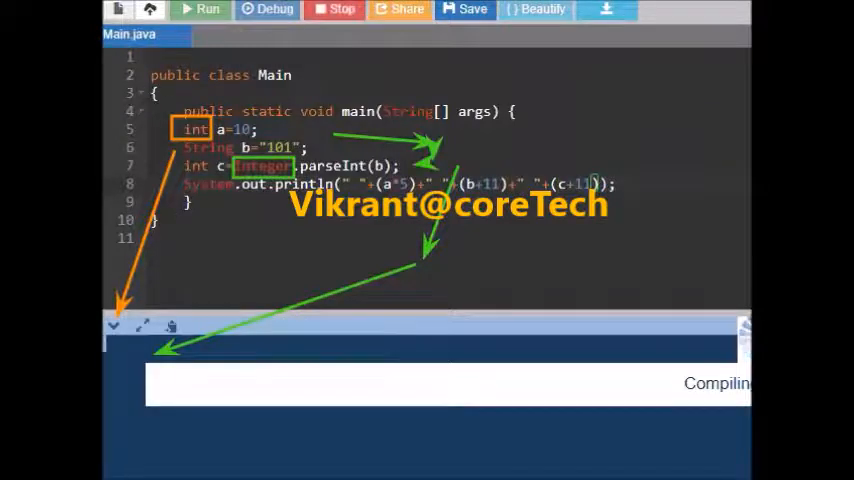
pyautogui.click(200, 8)
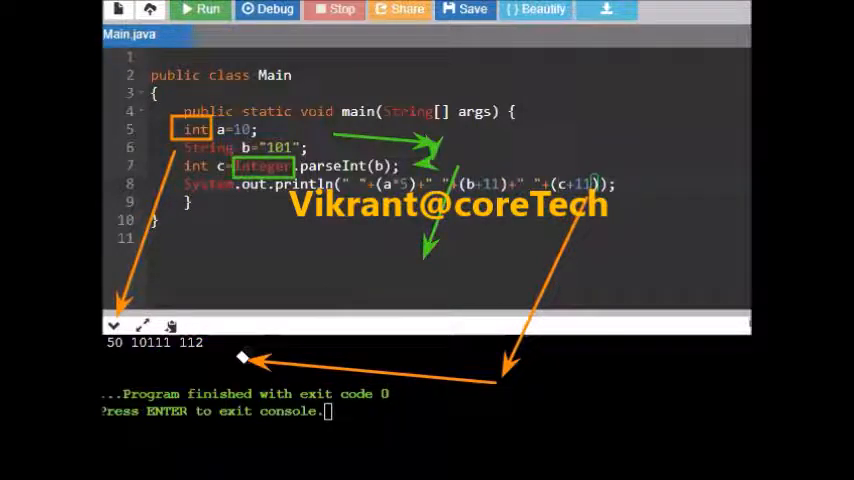
pyautogui.moveTo(548, 128)
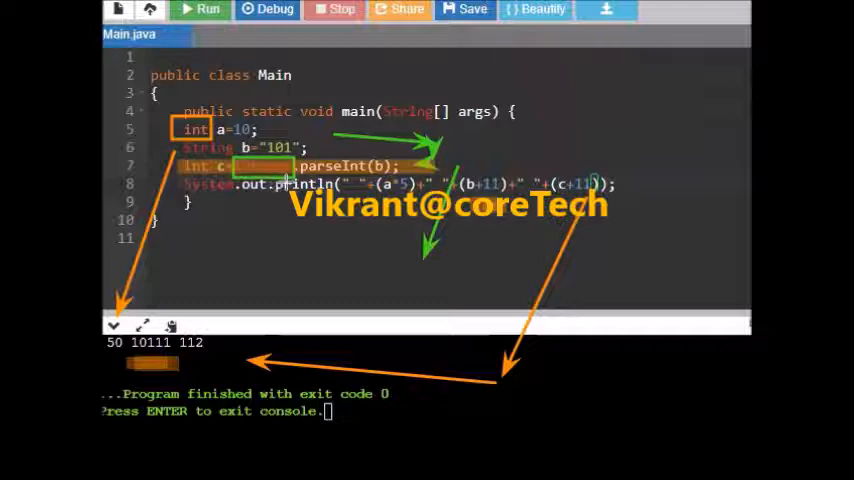
pyautogui.moveTo(568, 248)
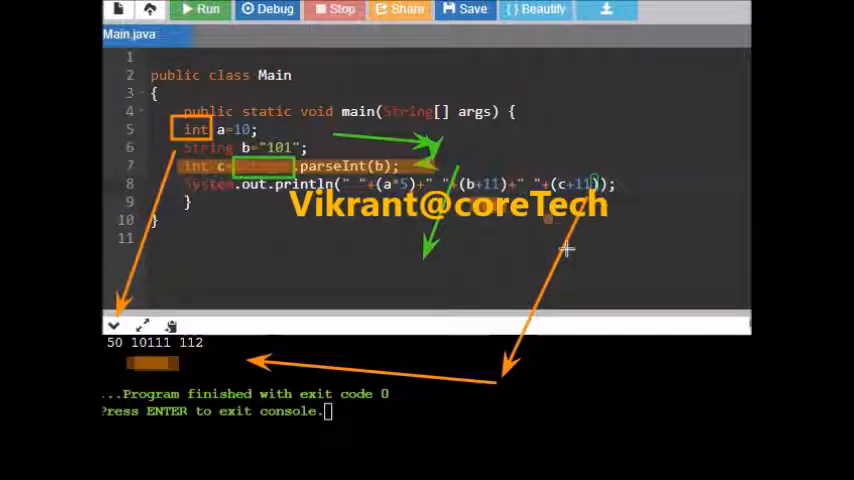